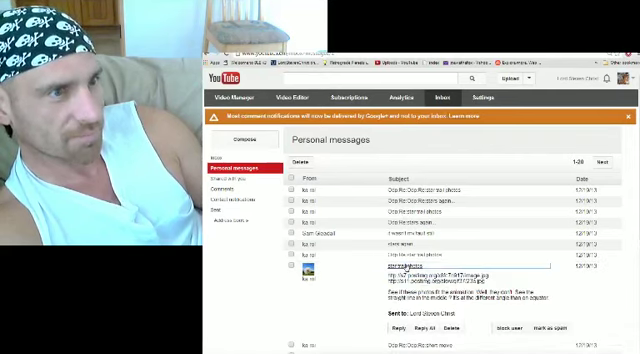
scroll("down", 3)
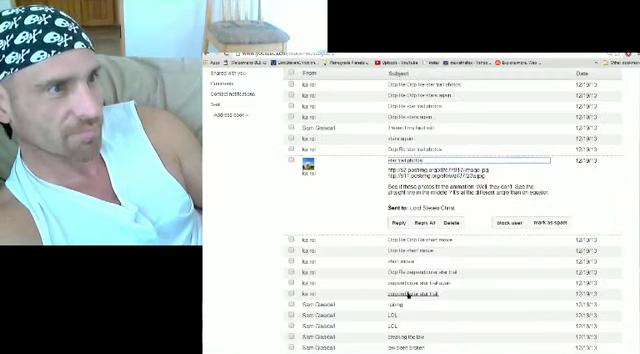